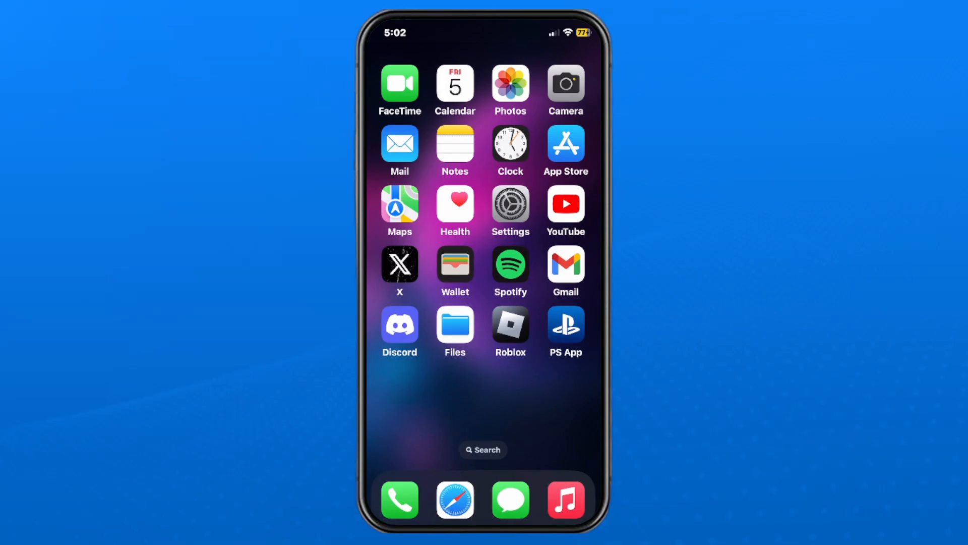
- Launch Safari from the dock and load youtube.com
left_click(455, 499)
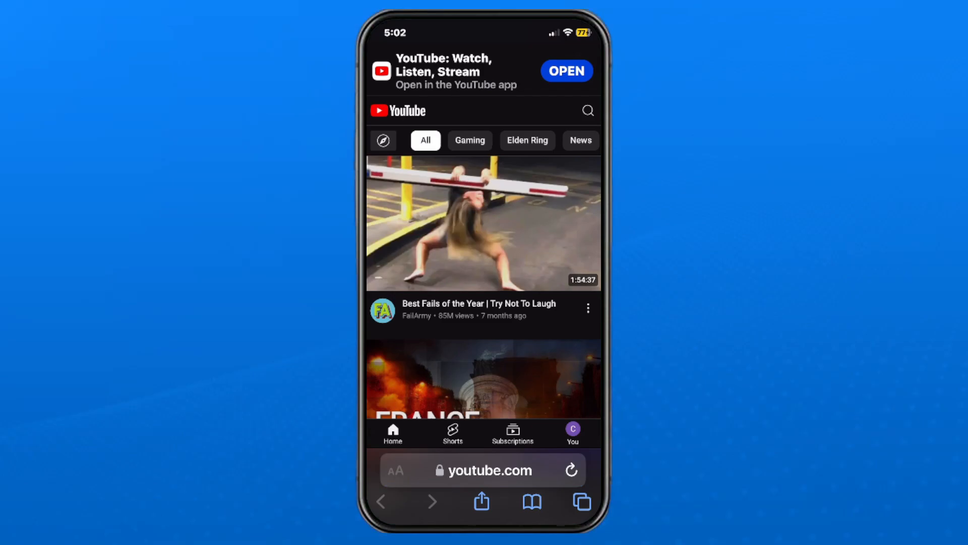
left_click(395, 470)
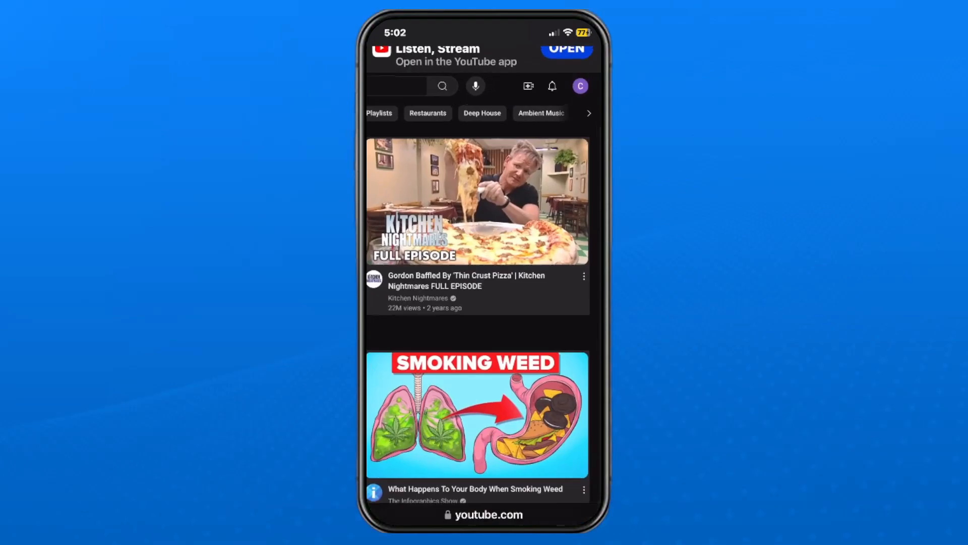
scroll("up", 3)
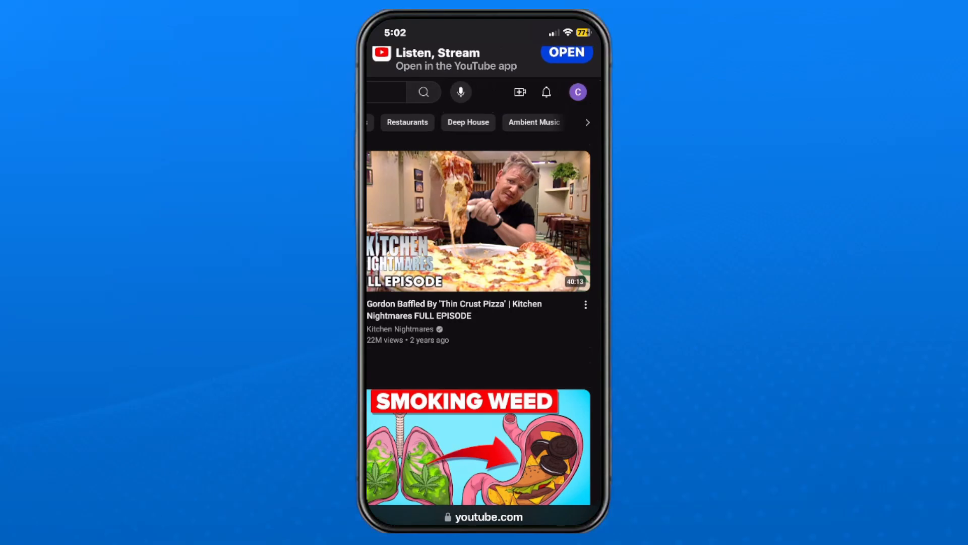
- Go to YouTube account Settings through the profile avatar menu
left_click(576, 92)
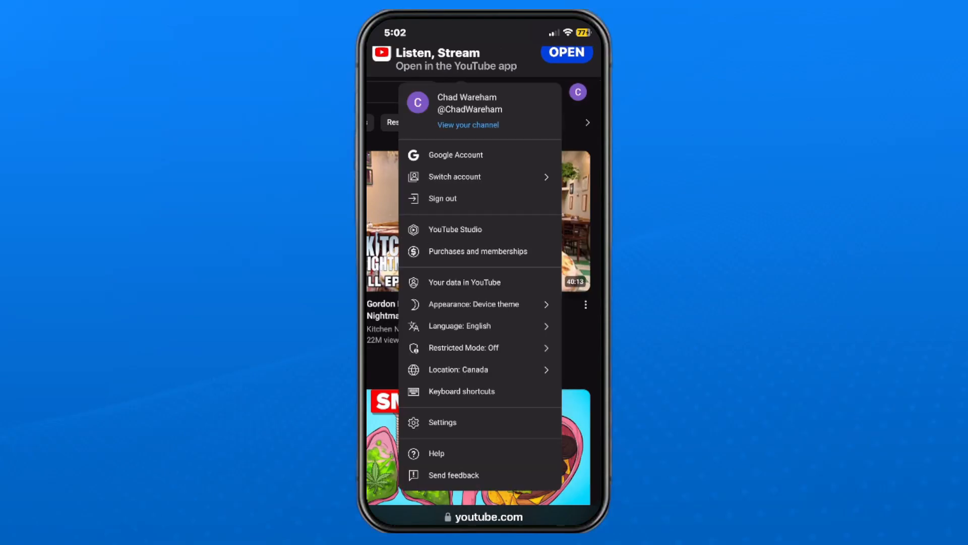
left_click(467, 125)
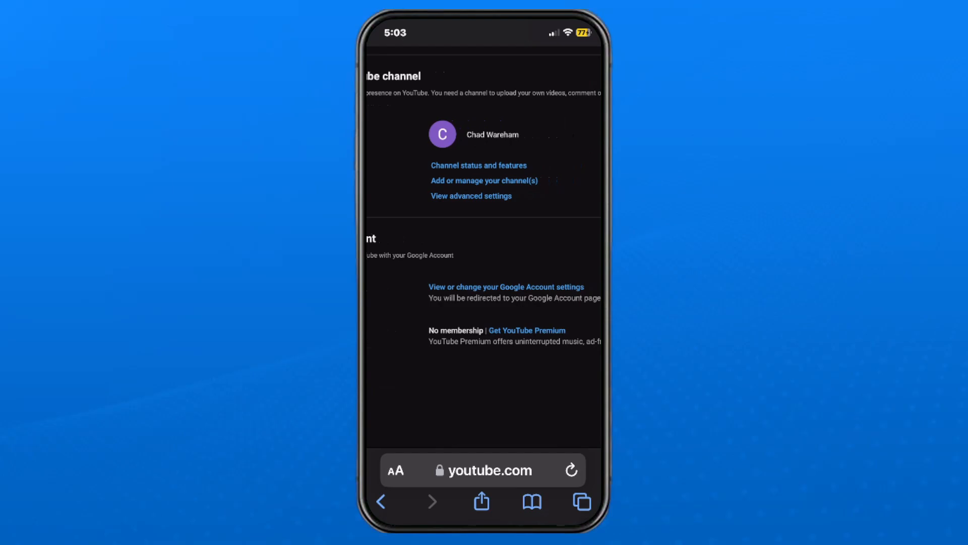
- Start a new channel from 'Add or manage your channel(s)' via 'Create a channel'
left_click(483, 181)
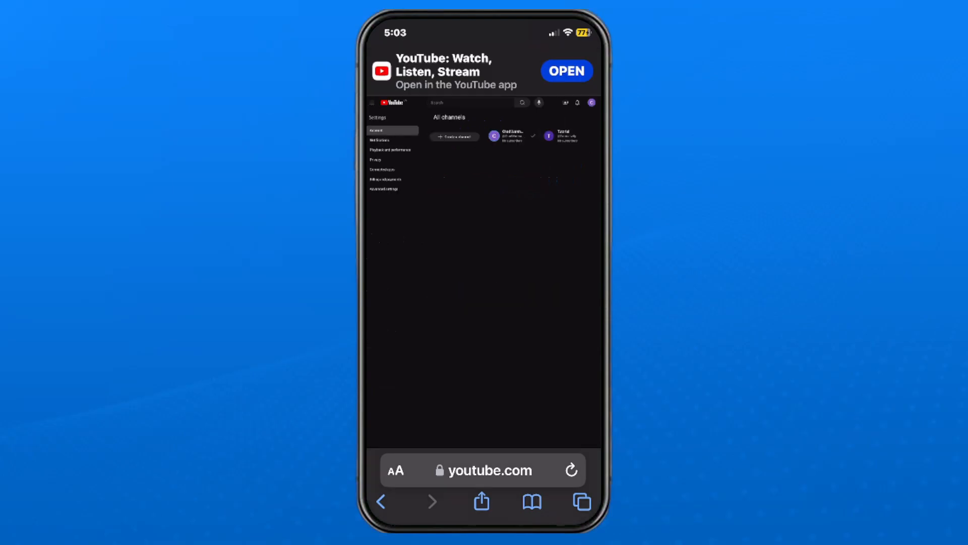
scroll("up", 3)
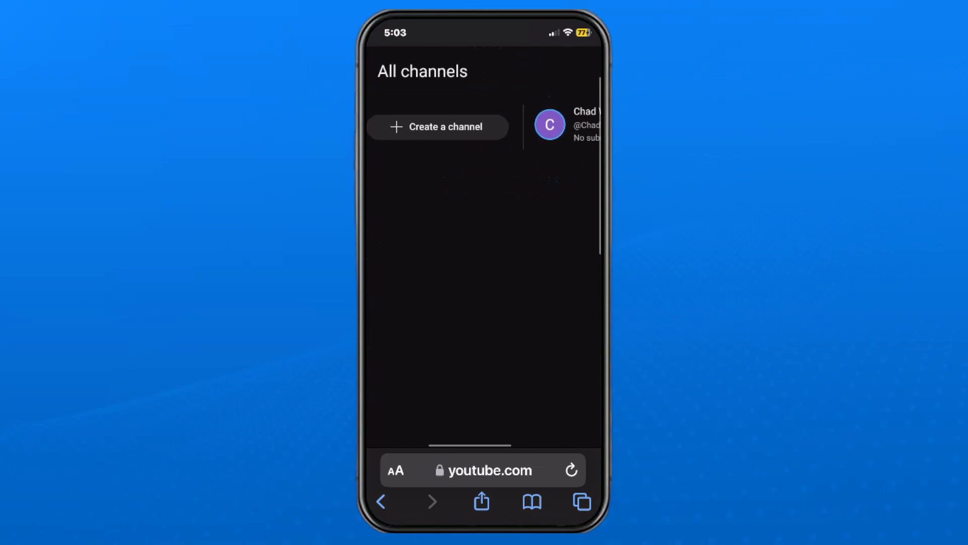
left_click(439, 127)
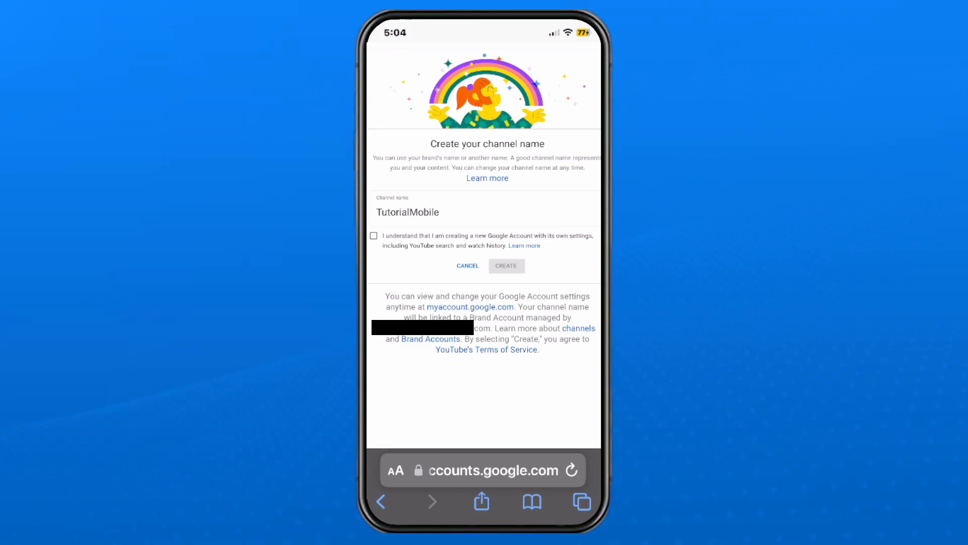
- Acknowledge the 'I understand' checkbox and create the new brand channel
left_click(373, 236)
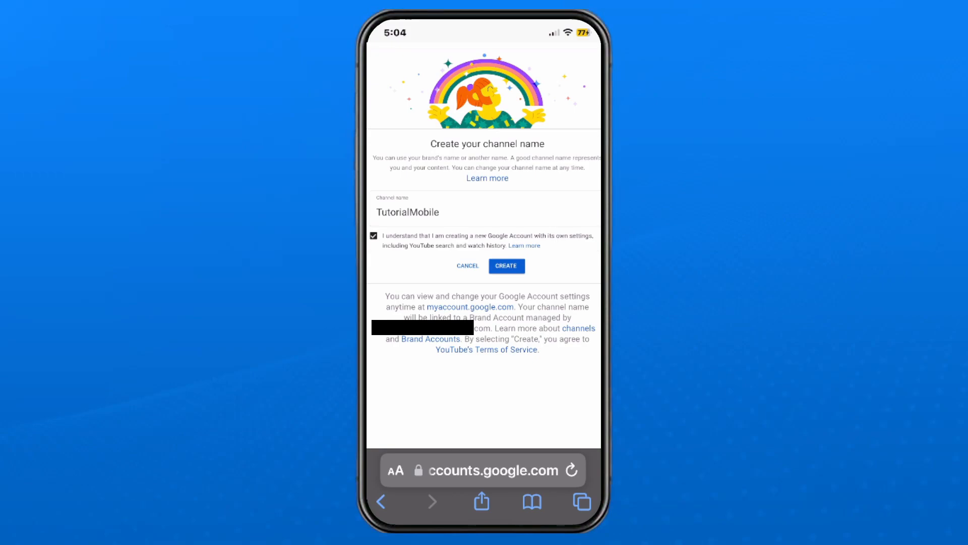
left_click(505, 265)
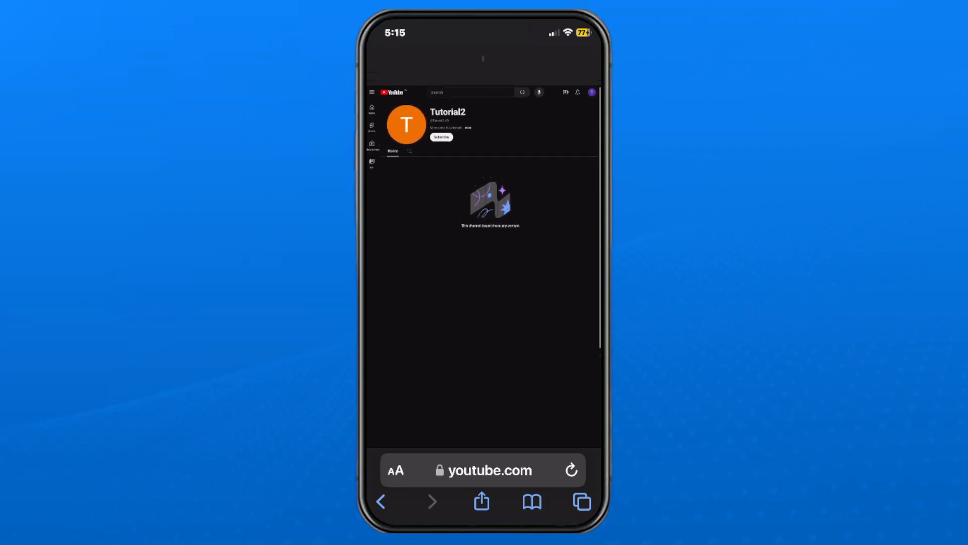
scroll("up", 3)
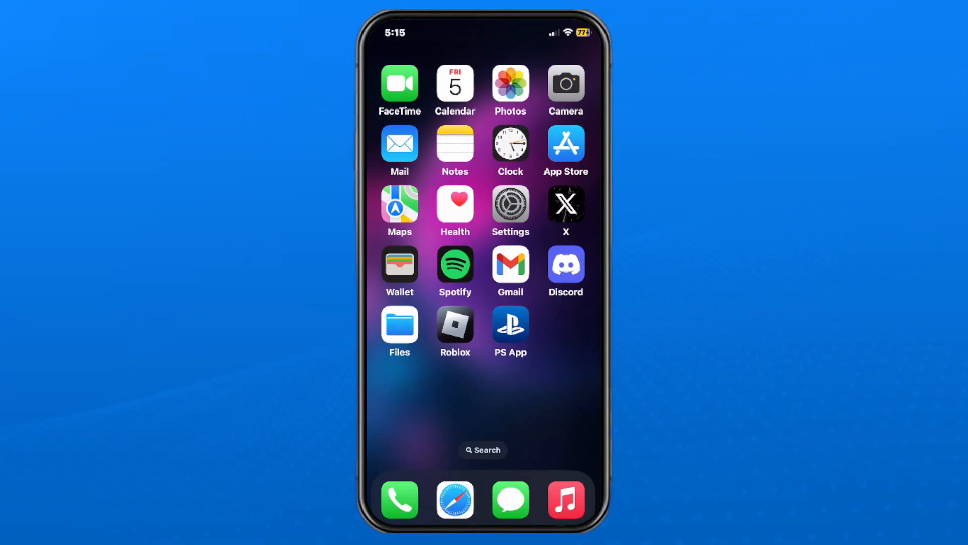
left_click(455, 499)
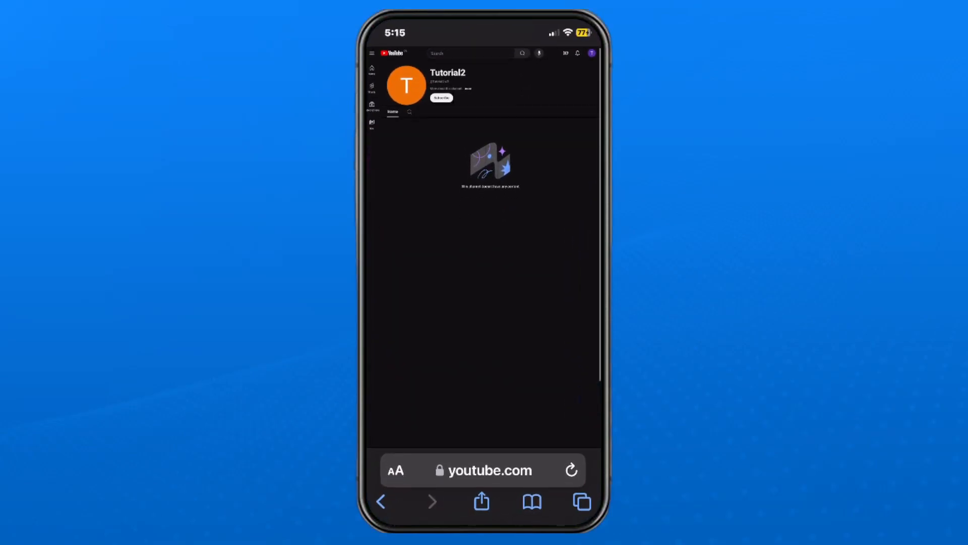